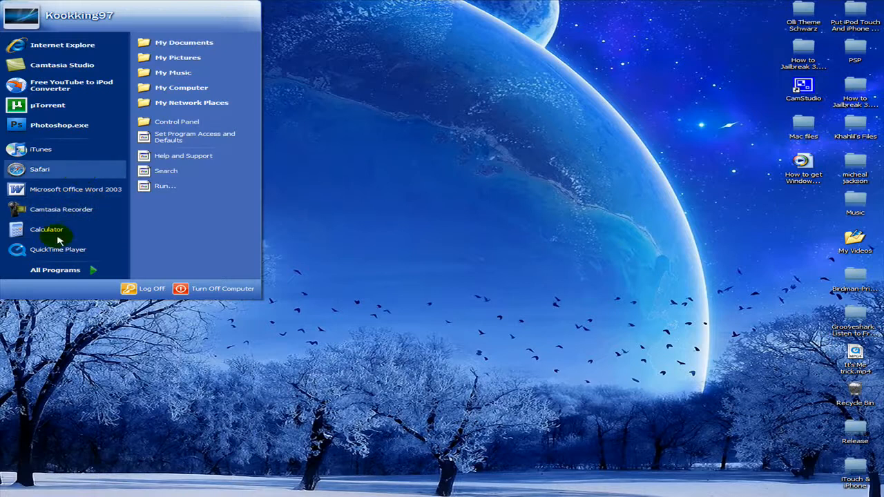
- Launch Paint.NET from the Start Menu's All Programs list
{"action": "left_click", "coordinate": [55, 269]}
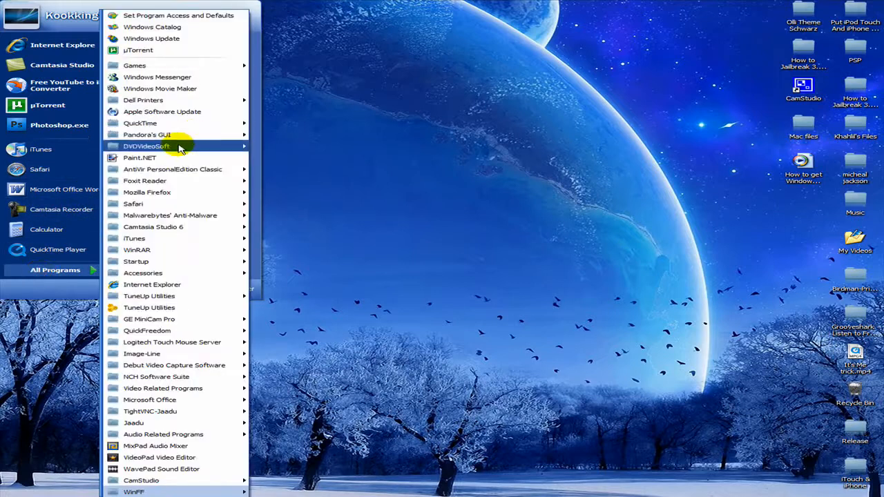
{"action": "left_click", "coordinate": [164, 160]}
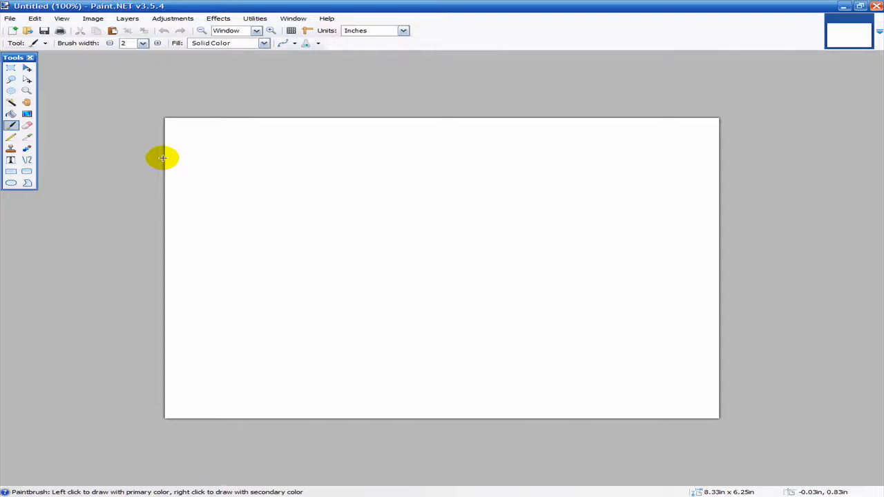
{"action": "mouse_move", "coordinate": [187, 224]}
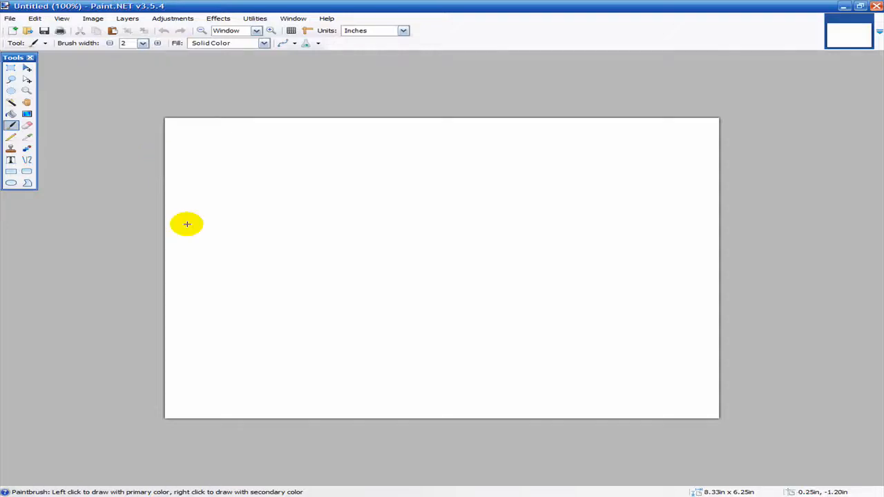
- Open Paint.NET's File menu over the blank untitled canvas
{"action": "left_click", "coordinate": [10, 18]}
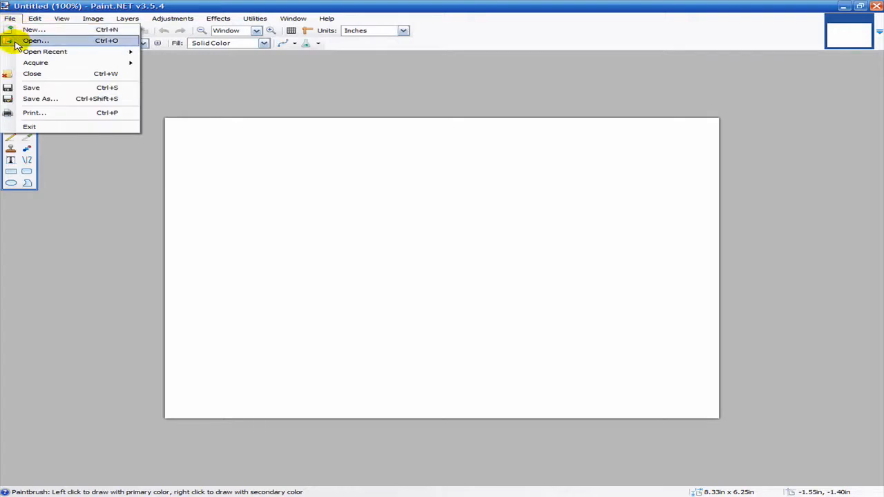
- Start opening an image and browse the Open dialog to the Desktop
{"action": "left_click", "coordinate": [36, 40]}
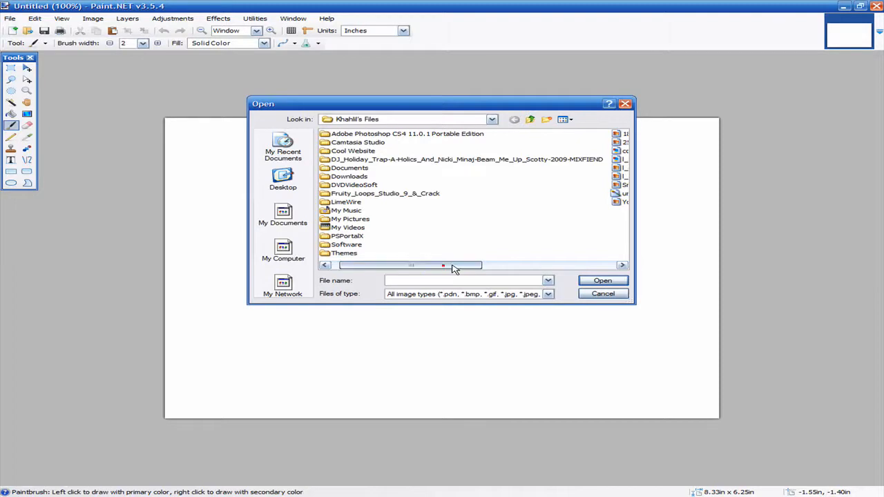
{"action": "right_click", "coordinate": [365, 234]}
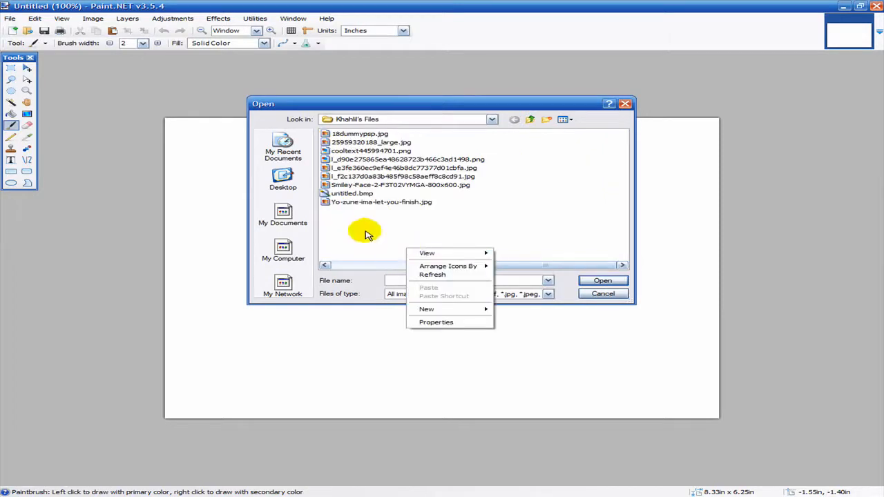
{"action": "mouse_move", "coordinate": [283, 175]}
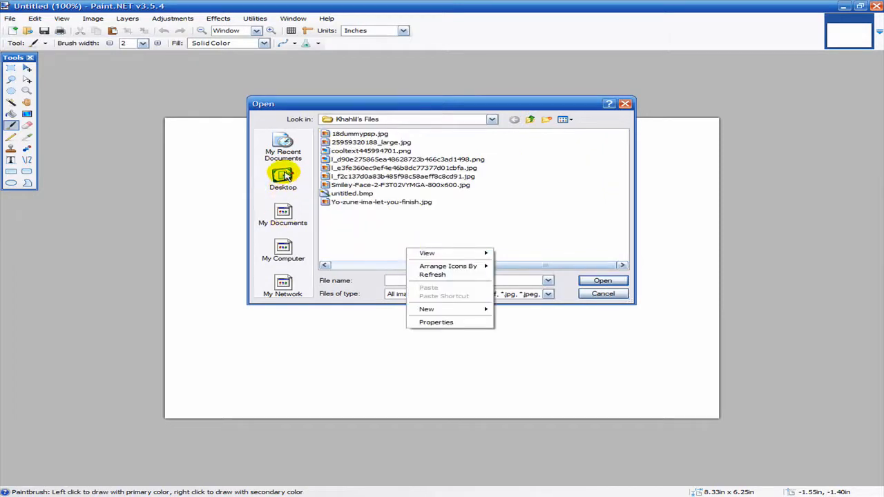
{"action": "left_click", "coordinate": [282, 176]}
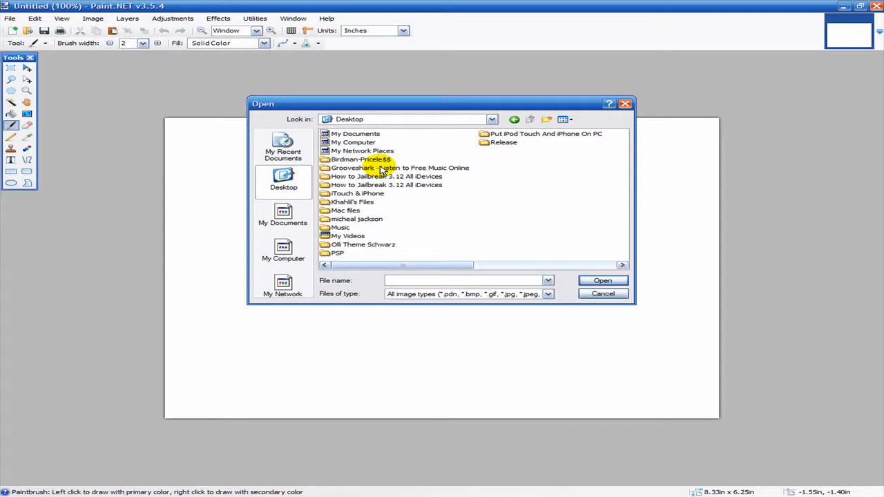
{"action": "mouse_move", "coordinate": [384, 168]}
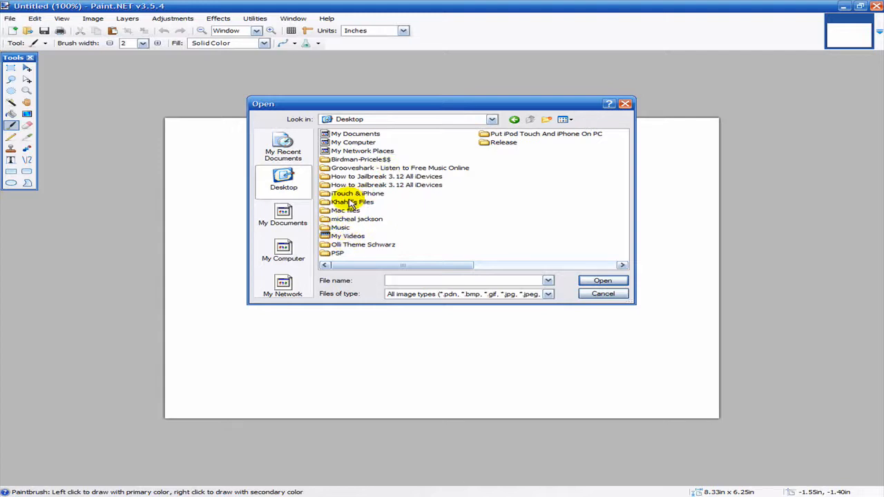
- Navigate through Mac files, Wallpapers, Apple and Apple into the Wallpaper folder
{"action": "double_click", "coordinate": [345, 210]}
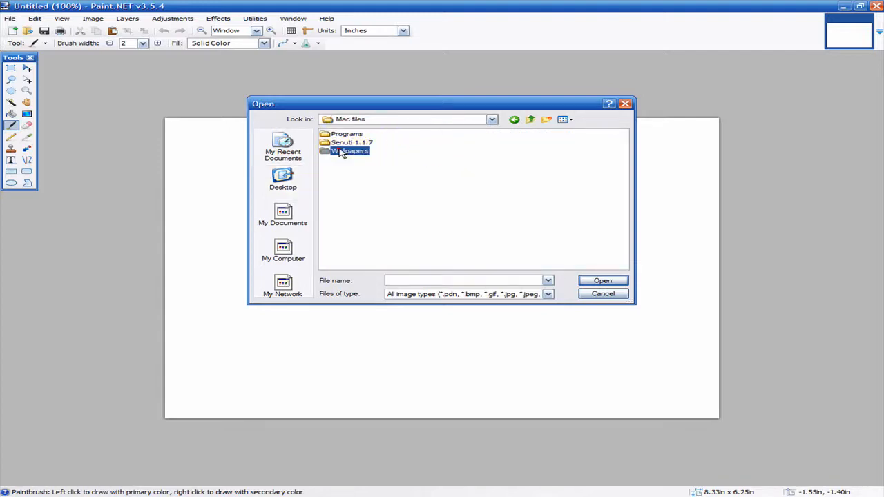
{"action": "double_click", "coordinate": [351, 150]}
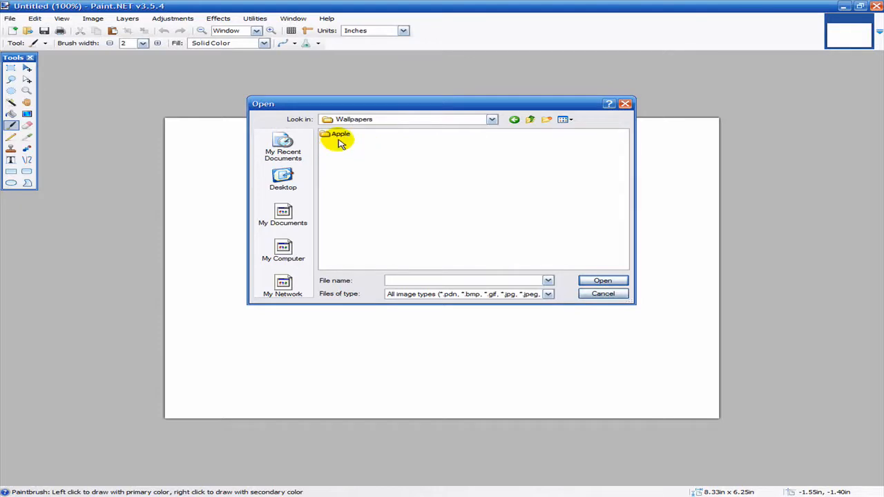
{"action": "double_click", "coordinate": [338, 134]}
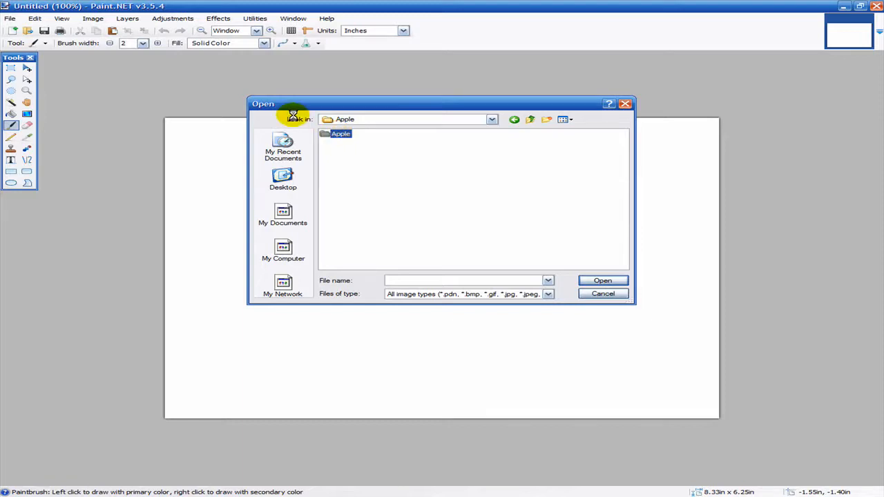
{"action": "double_click", "coordinate": [340, 133]}
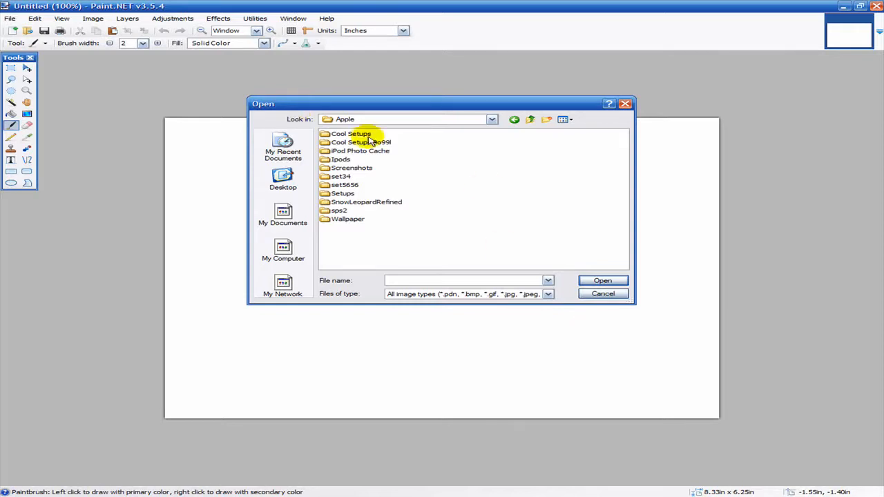
{"action": "double_click", "coordinate": [347, 219]}
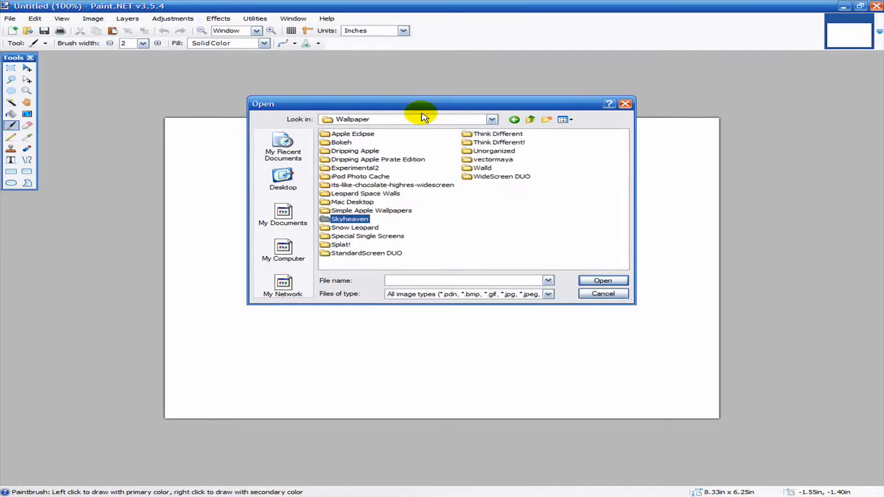
{"action": "left_click", "coordinate": [371, 211]}
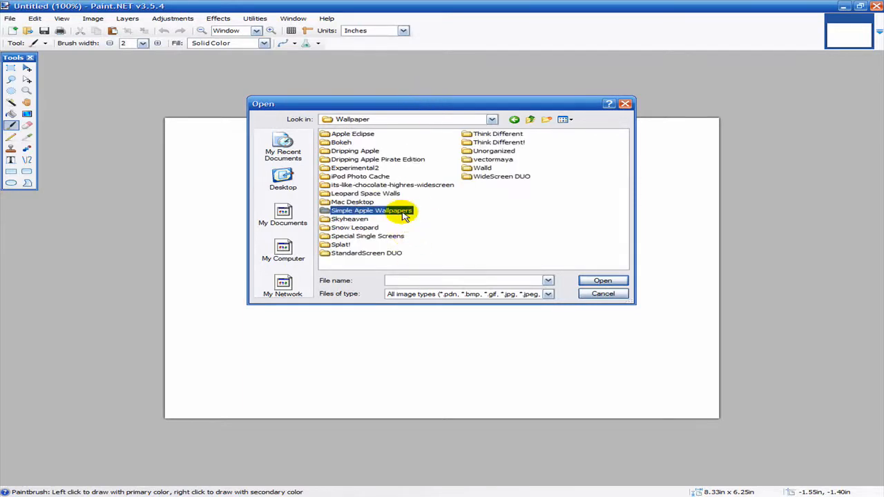
{"action": "mouse_move", "coordinate": [397, 211]}
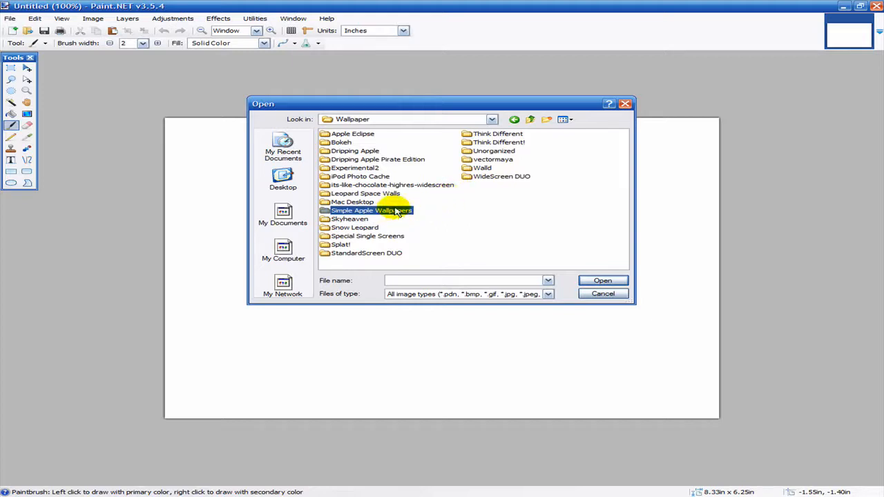
{"action": "mouse_move", "coordinate": [422, 171]}
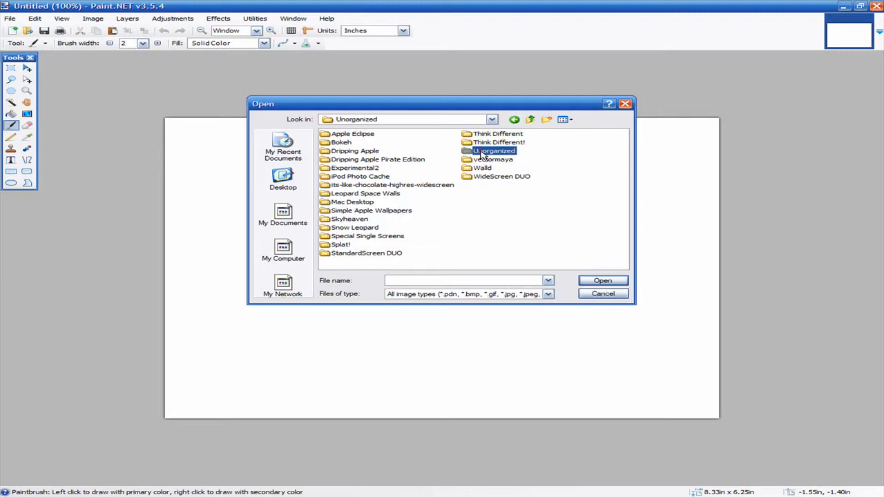
- Enter Unorganized, switch to Thumbnails view, and select the 01259_finder wallpaper
{"action": "double_click", "coordinate": [495, 151]}
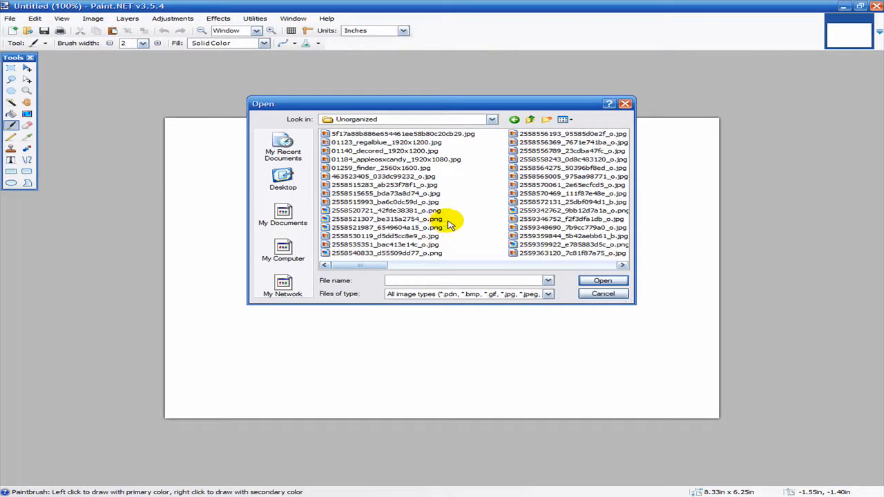
{"action": "right_click", "coordinate": [449, 224]}
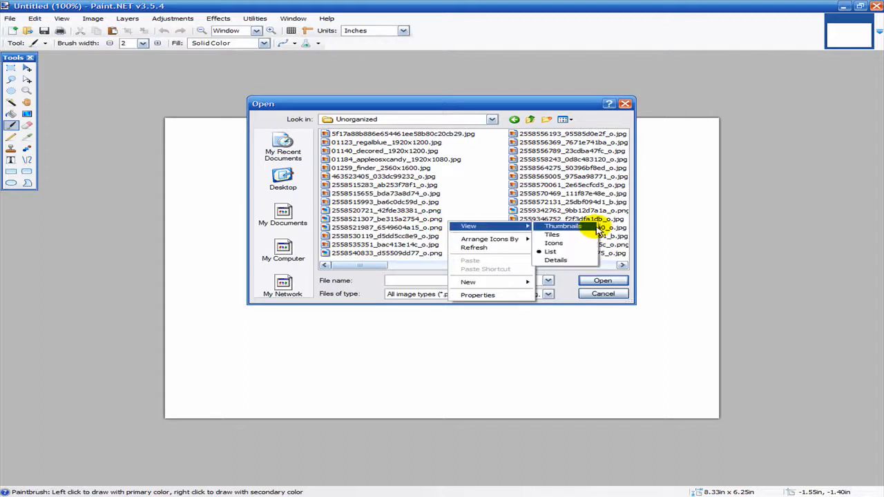
{"action": "left_click", "coordinate": [562, 226]}
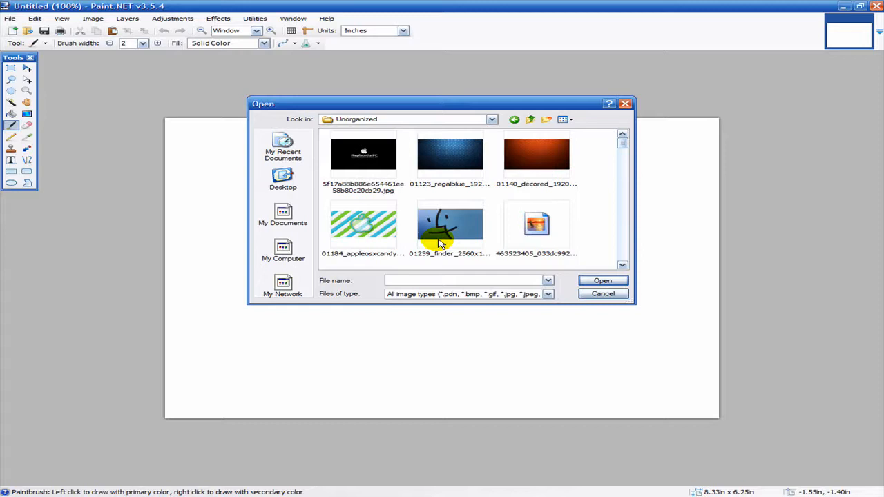
{"action": "scroll", "scroll_direction": "down", "scroll_amount": 3}
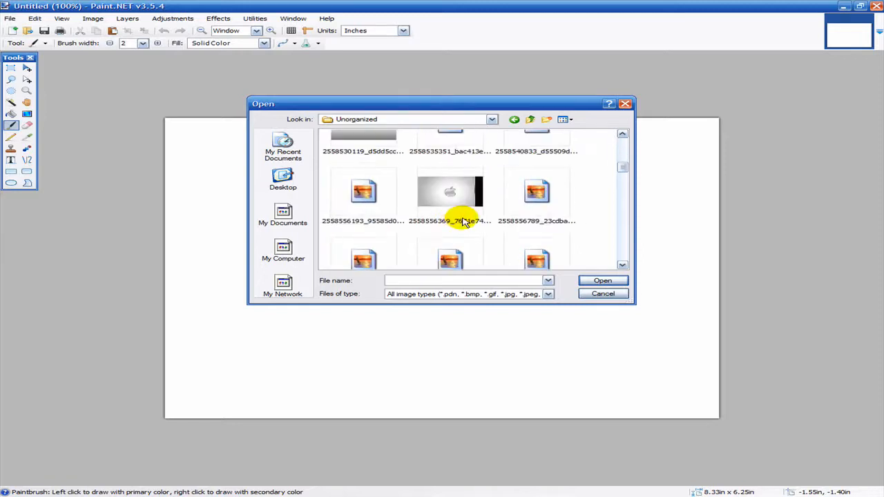
{"action": "scroll", "scroll_direction": "up", "scroll_amount": 3}
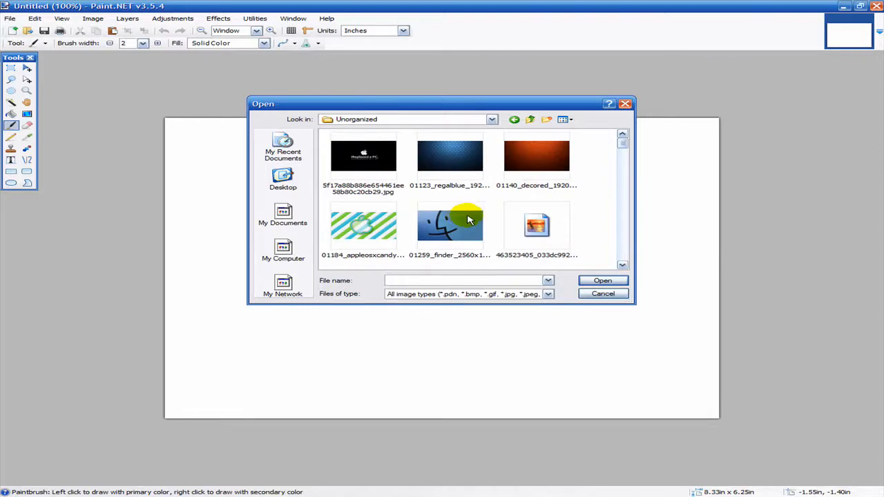
{"action": "scroll", "scroll_direction": "down", "scroll_amount": 3}
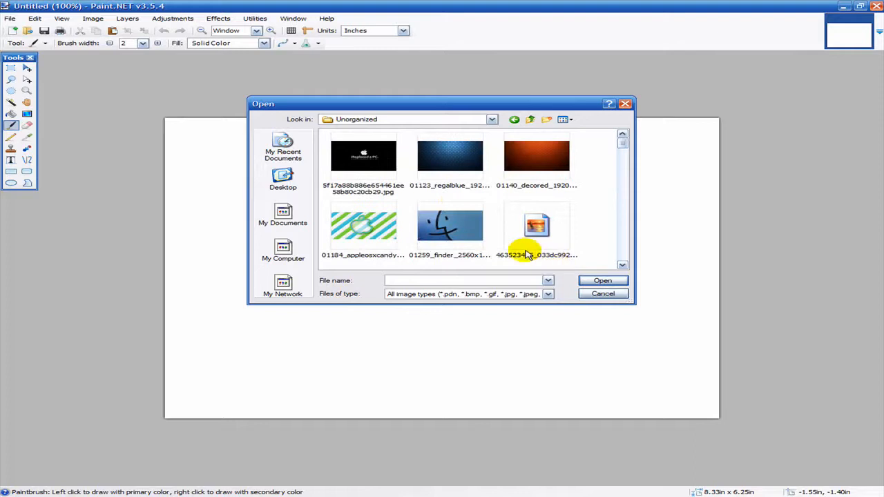
{"action": "left_click", "coordinate": [601, 293]}
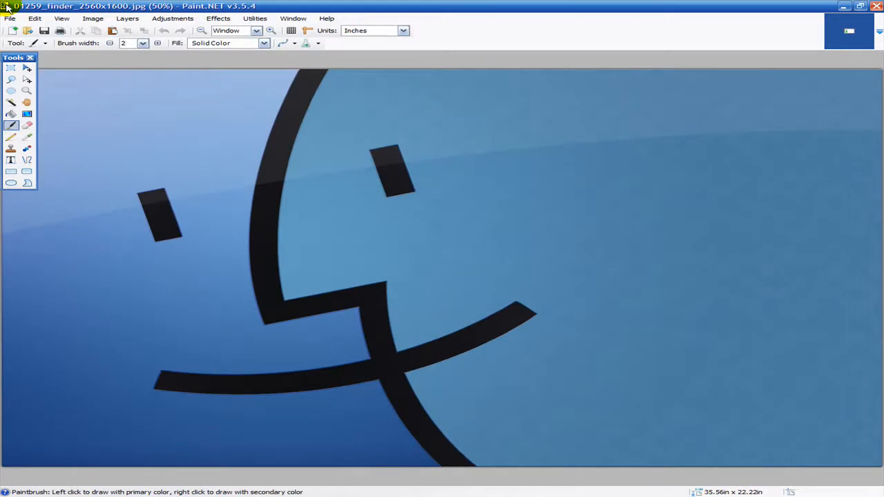
{"action": "mouse_move", "coordinate": [231, 60]}
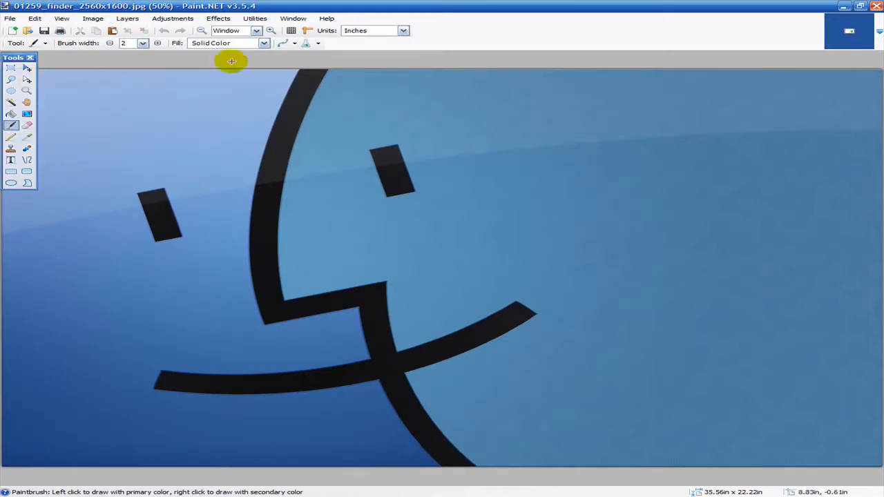
- Open the Layers menu over the Finder face wallpaper
{"action": "left_click", "coordinate": [127, 18]}
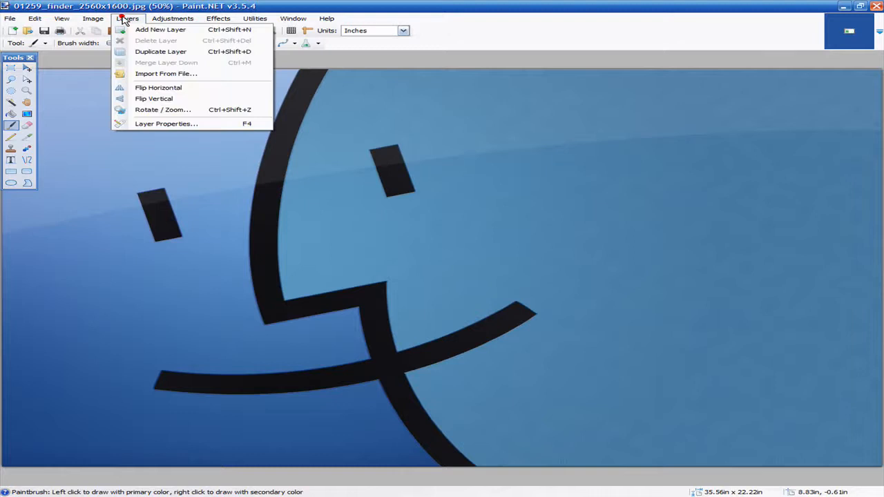
{"action": "mouse_move", "coordinate": [164, 87]}
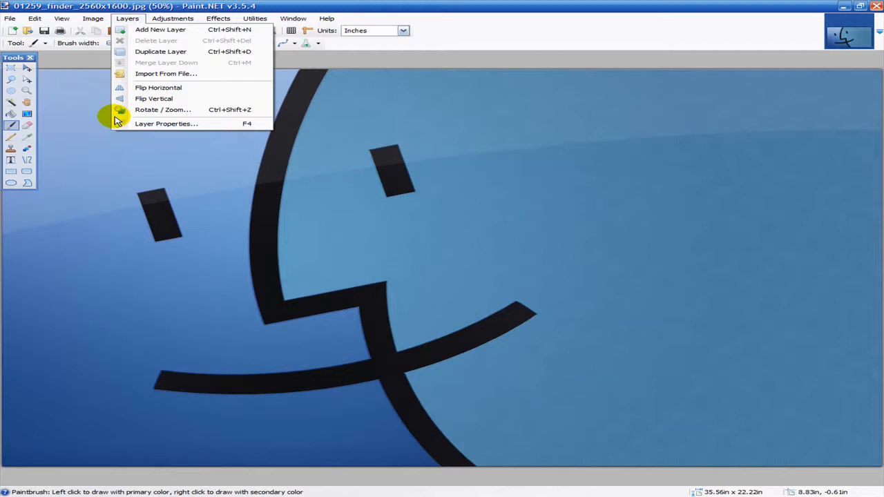
{"action": "mouse_move", "coordinate": [161, 29]}
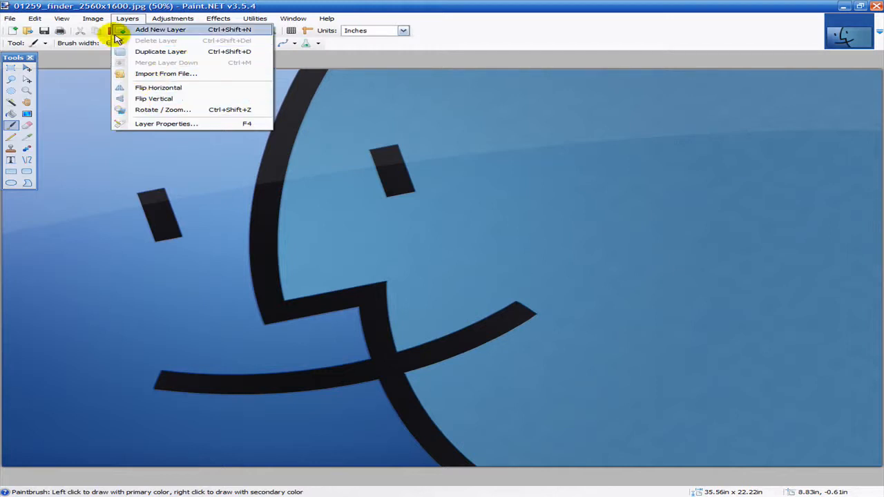
{"action": "left_click", "coordinate": [93, 18]}
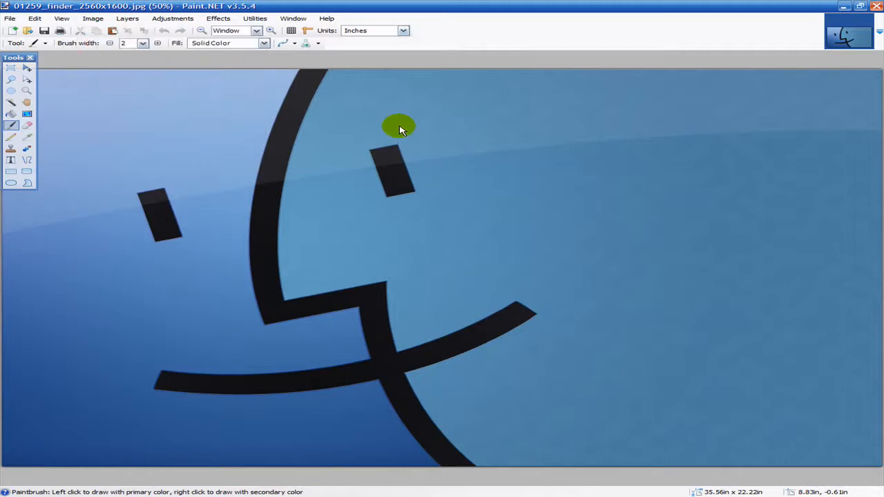
{"action": "left_click", "coordinate": [92, 18]}
{"action": "type", "text": "480"}
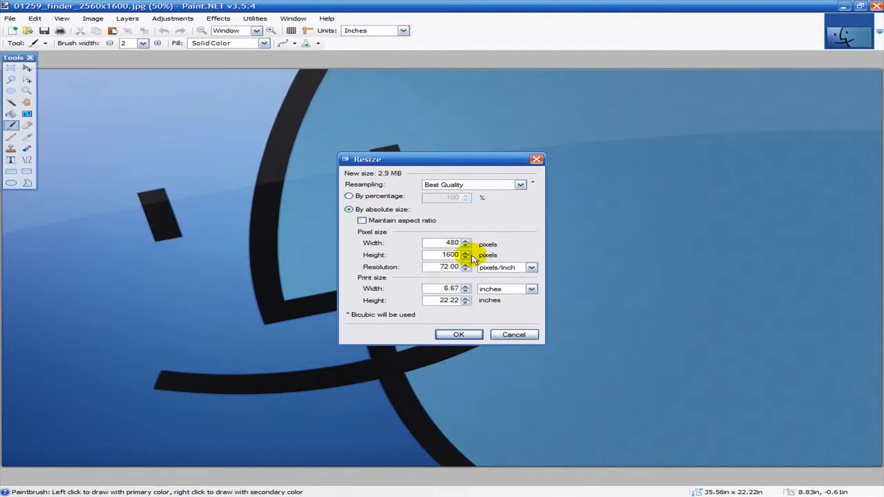
- Set the resize height to 272 with width 480 and apply it
{"action": "triple_click", "coordinate": [448, 255]}
{"action": "type", "text": "272"}
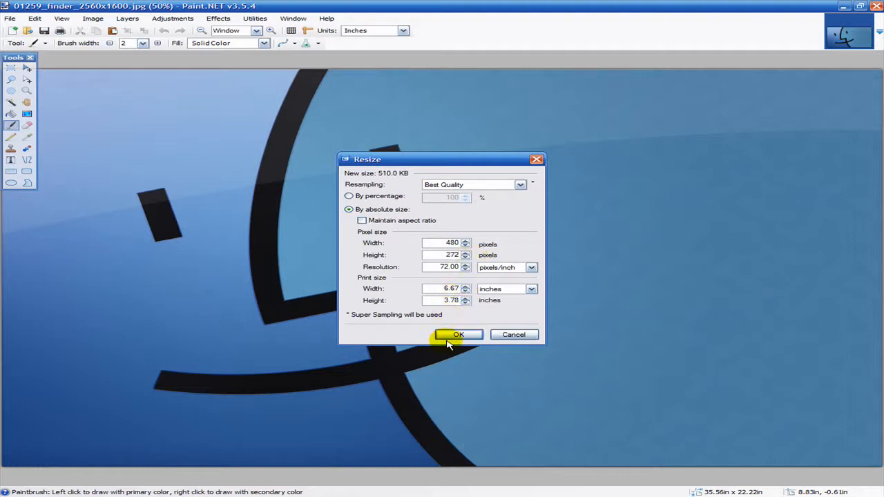
{"action": "left_click", "coordinate": [458, 334]}
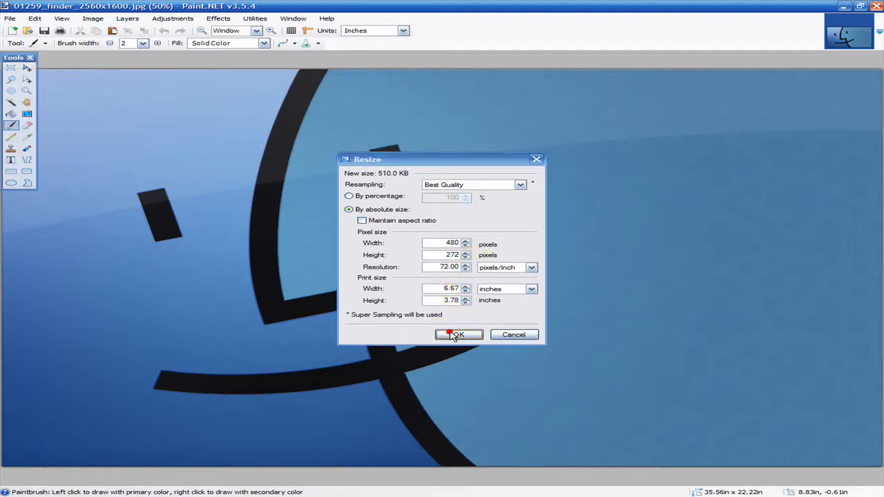
{"action": "left_click", "coordinate": [458, 334]}
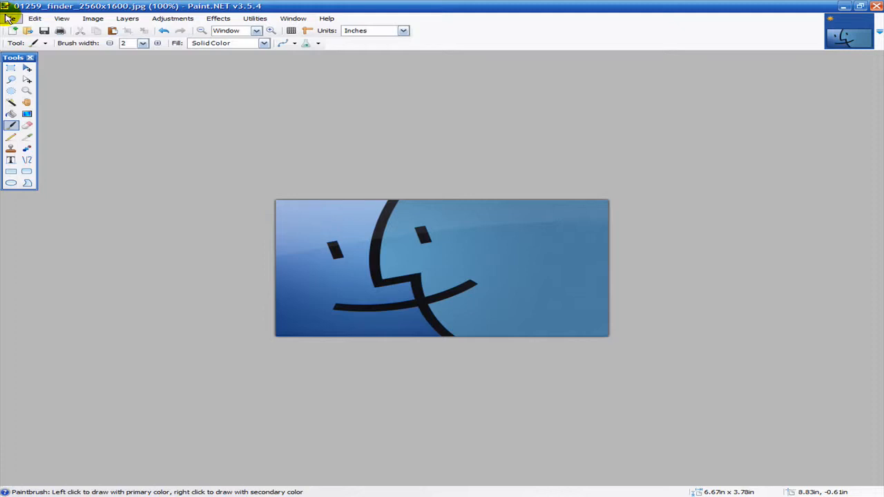
- Save As into the Desktop's Release folder as a JPEG
{"action": "left_click", "coordinate": [10, 18]}
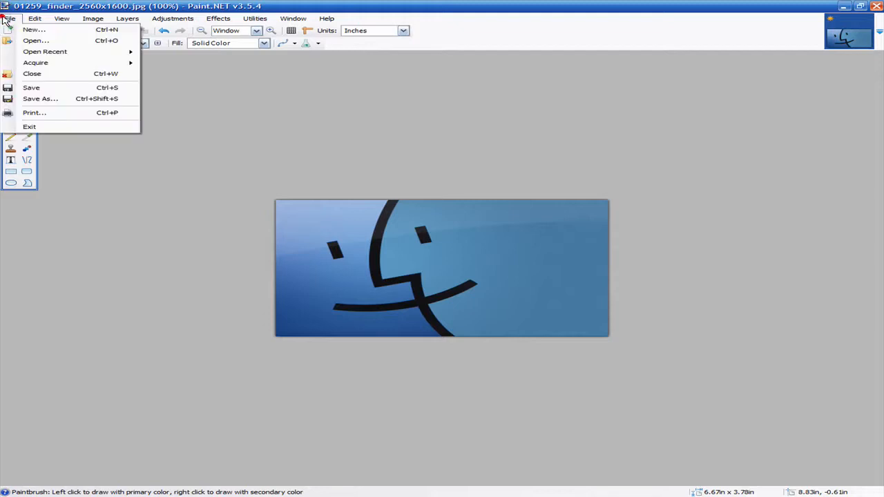
{"action": "mouse_move", "coordinate": [54, 84]}
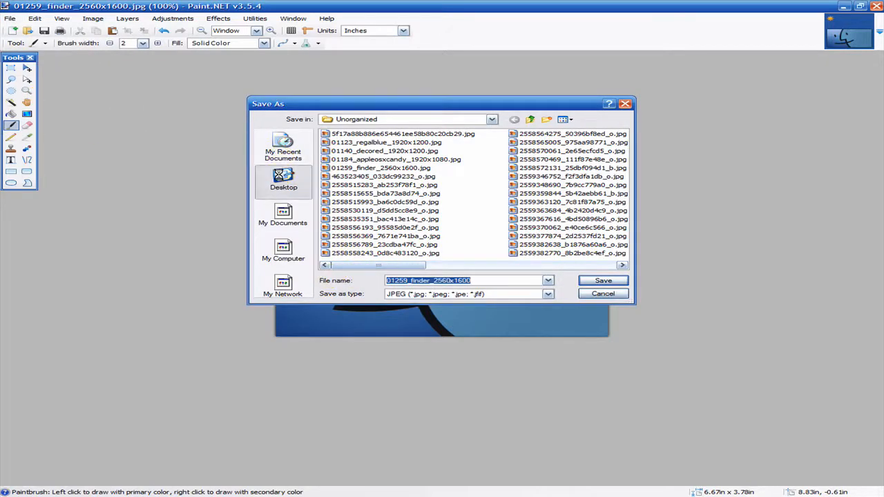
{"action": "left_click", "coordinate": [283, 180]}
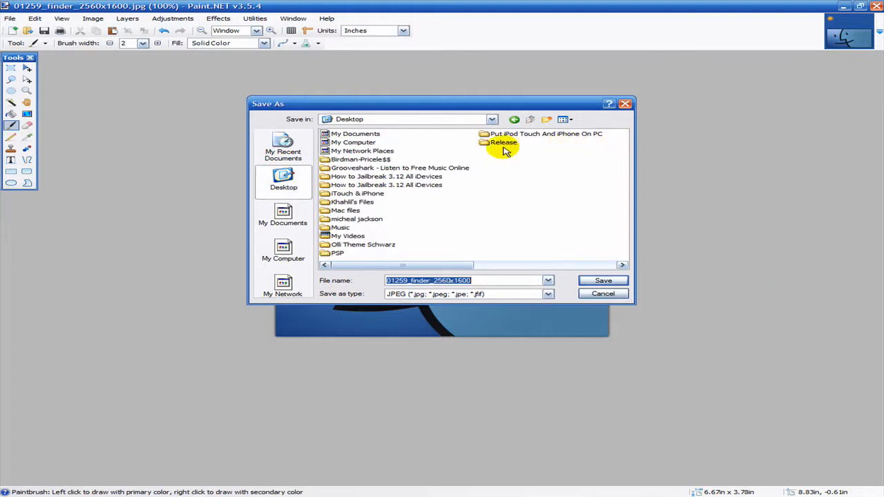
{"action": "left_click", "coordinate": [502, 142]}
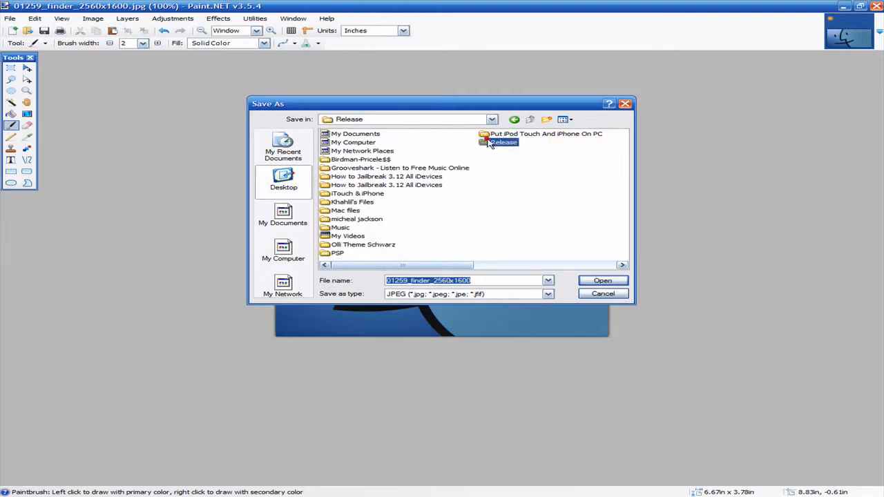
{"action": "left_click", "coordinate": [601, 293]}
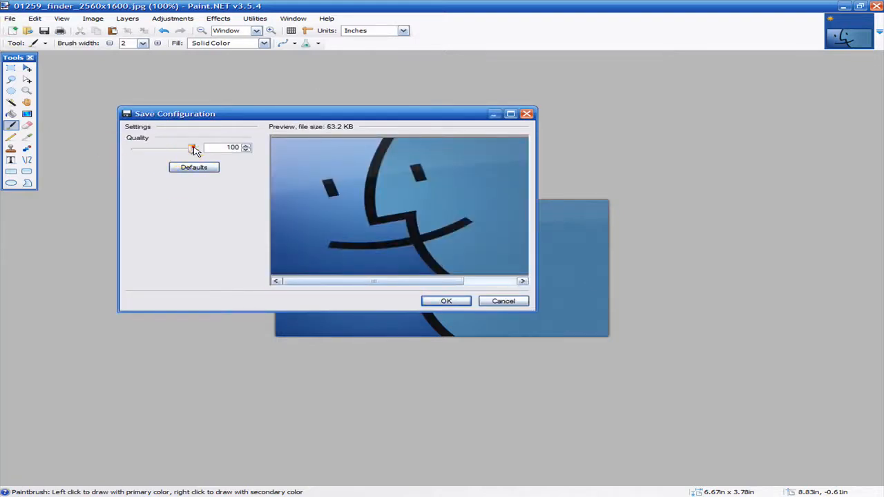
{"action": "left_click_drag", "start_coordinate": [192, 147], "coordinate": [135, 148]}
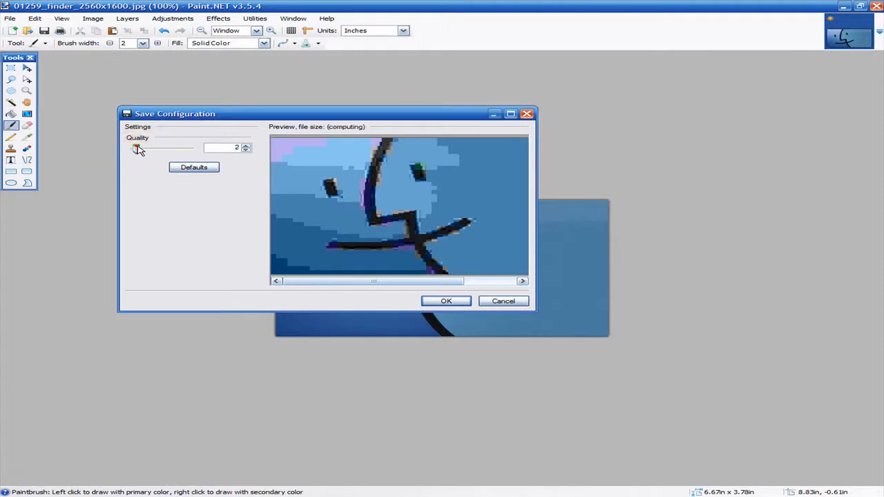
{"action": "left_click_drag", "start_coordinate": [137, 148], "coordinate": [159, 149]}
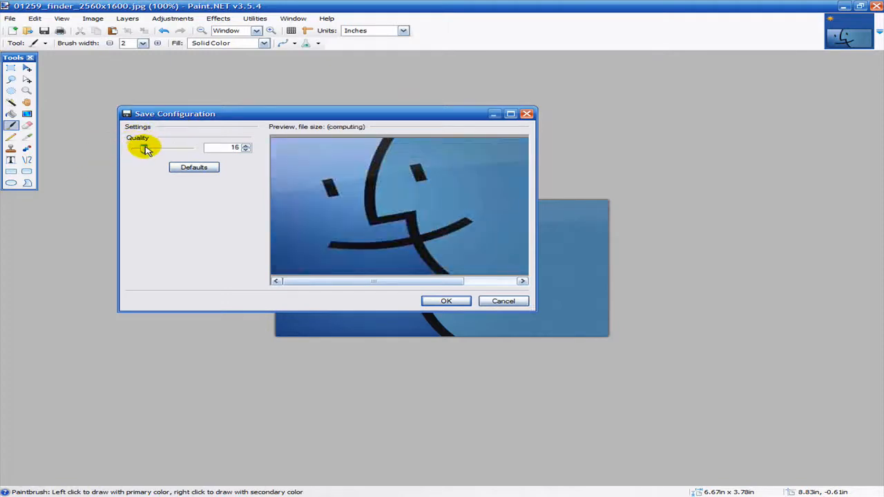
{"action": "left_click_drag", "start_coordinate": [145, 147], "coordinate": [155, 148]}
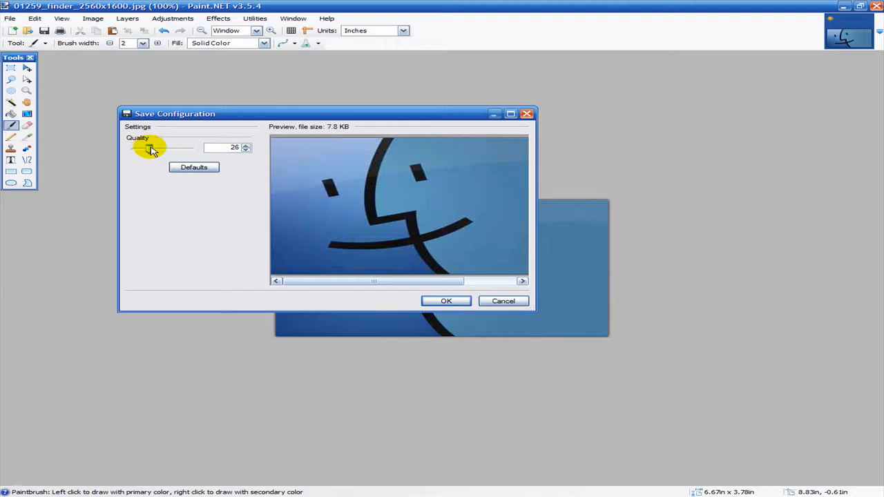
{"action": "left_click_drag", "start_coordinate": [151, 148], "coordinate": [166, 148]}
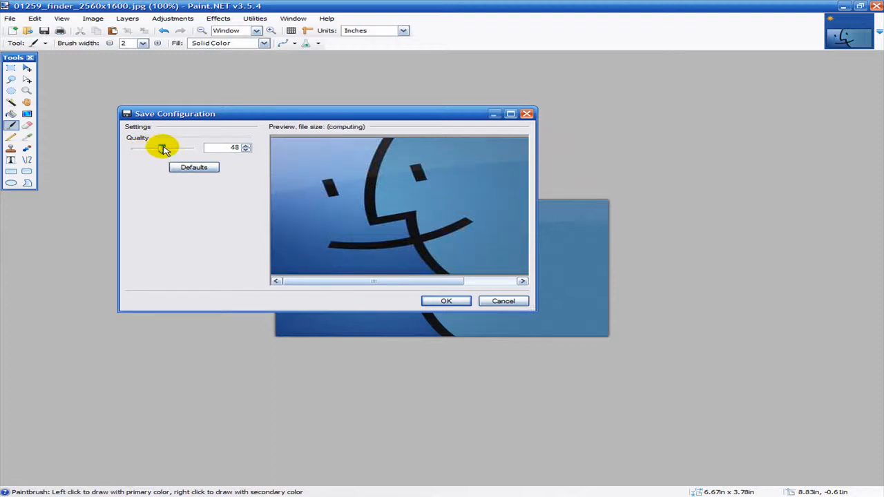
{"action": "left_click_drag", "start_coordinate": [163, 147], "coordinate": [170, 148]}
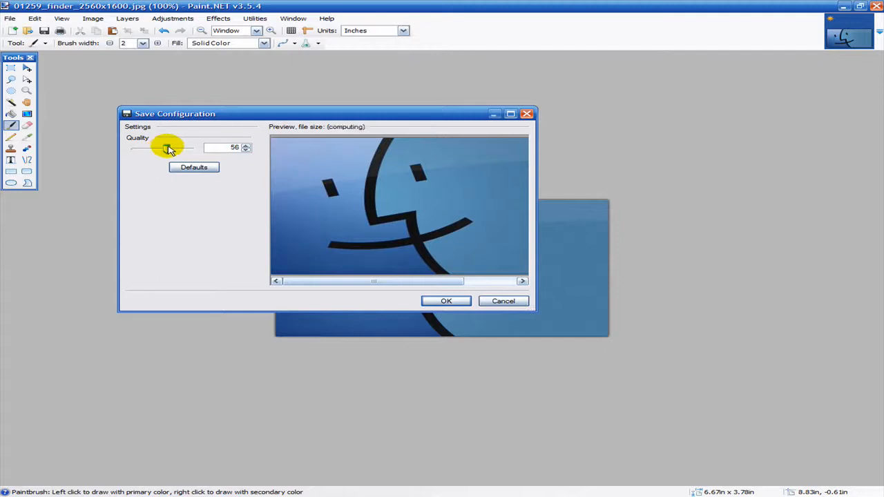
{"action": "left_click_drag", "start_coordinate": [168, 148], "coordinate": [178, 147]}
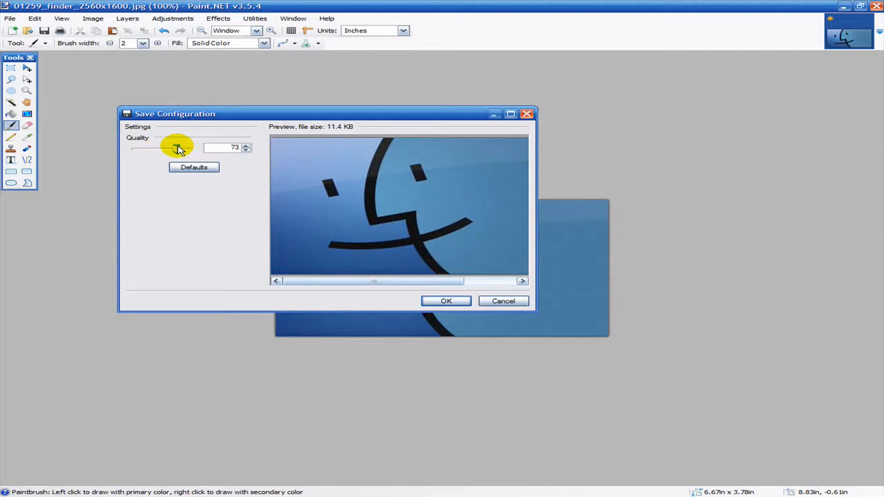
{"action": "left_click", "coordinate": [245, 144]}
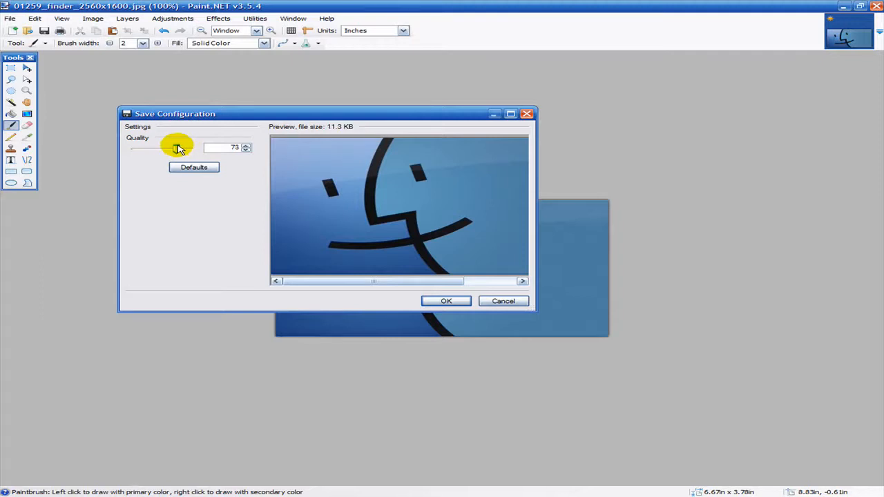
{"action": "left_click_drag", "start_coordinate": [178, 148], "coordinate": [232, 146]}
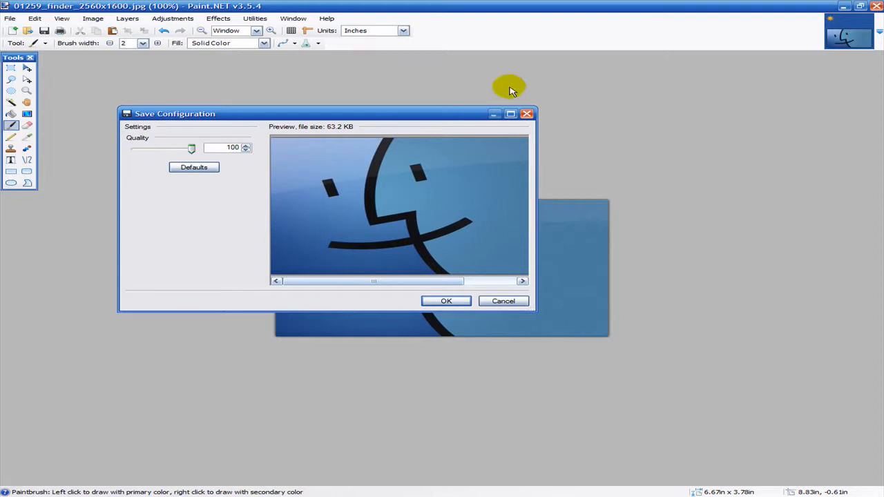
{"action": "mouse_move", "coordinate": [526, 329]}
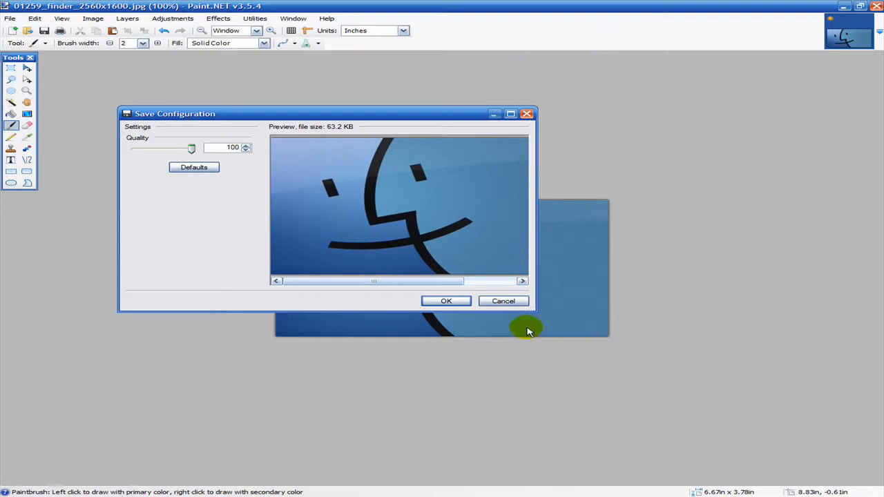
{"action": "left_click", "coordinate": [445, 301]}
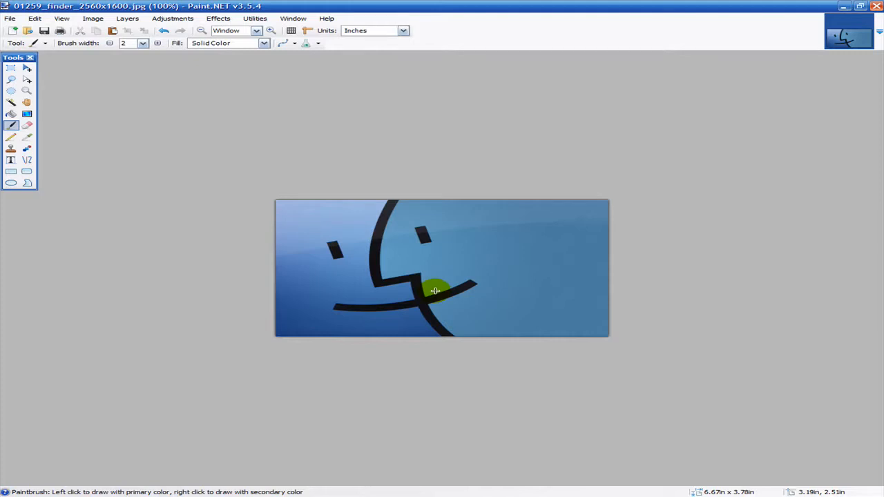
{"action": "mouse_move", "coordinate": [131, 365]}
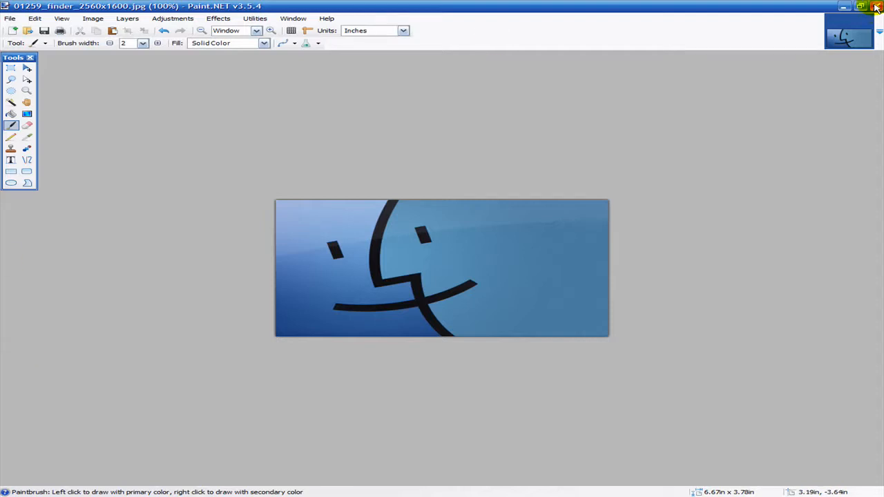
- Close Paint.NET with the window's close button
{"action": "left_click", "coordinate": [875, 6]}
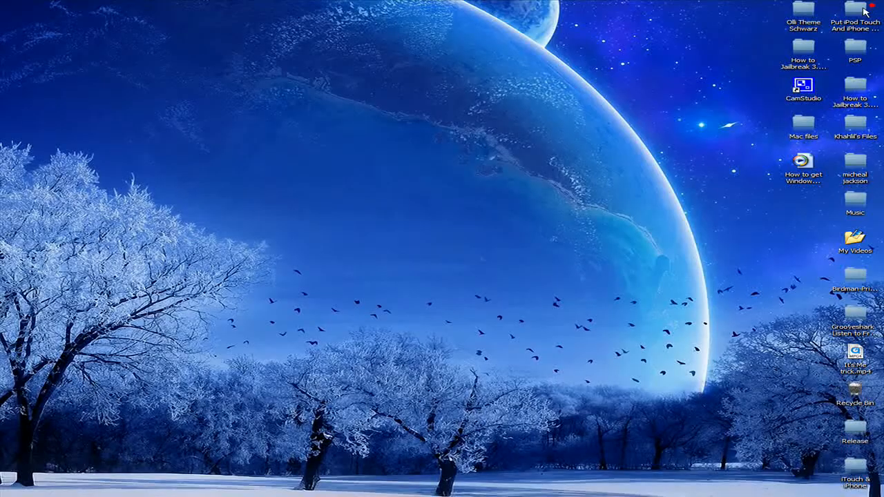